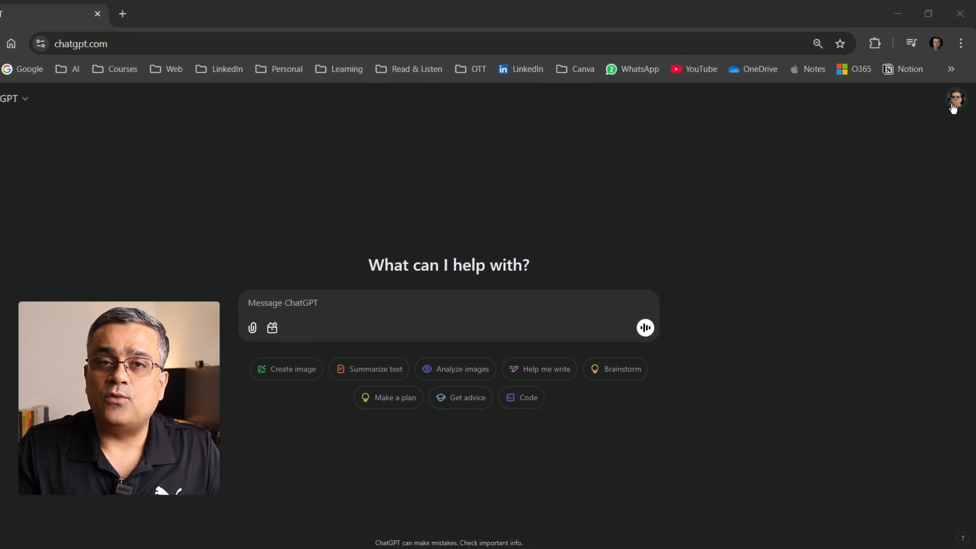
Step: Open Settings from the avatar menu and view the empty saved-memories list
click(955, 99)
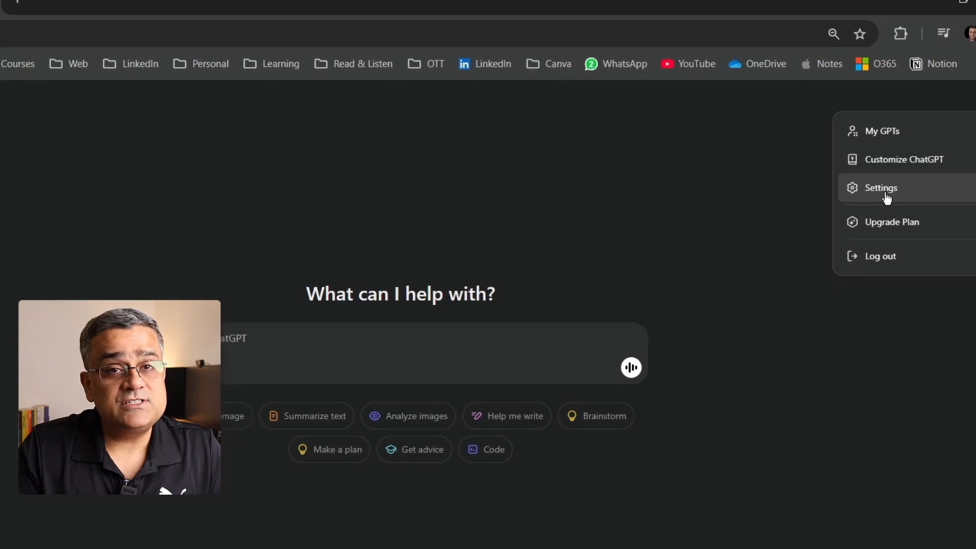
click(880, 188)
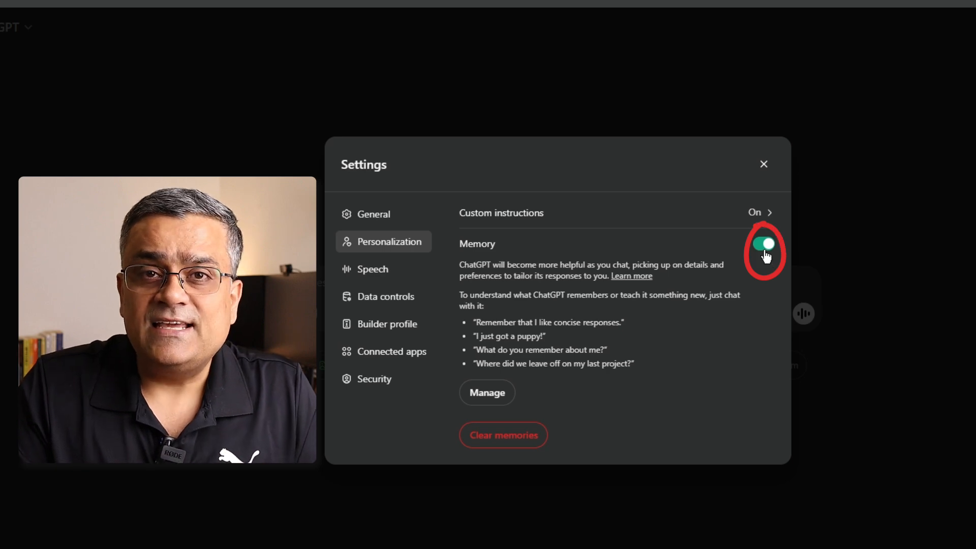
mouse_move(722, 360)
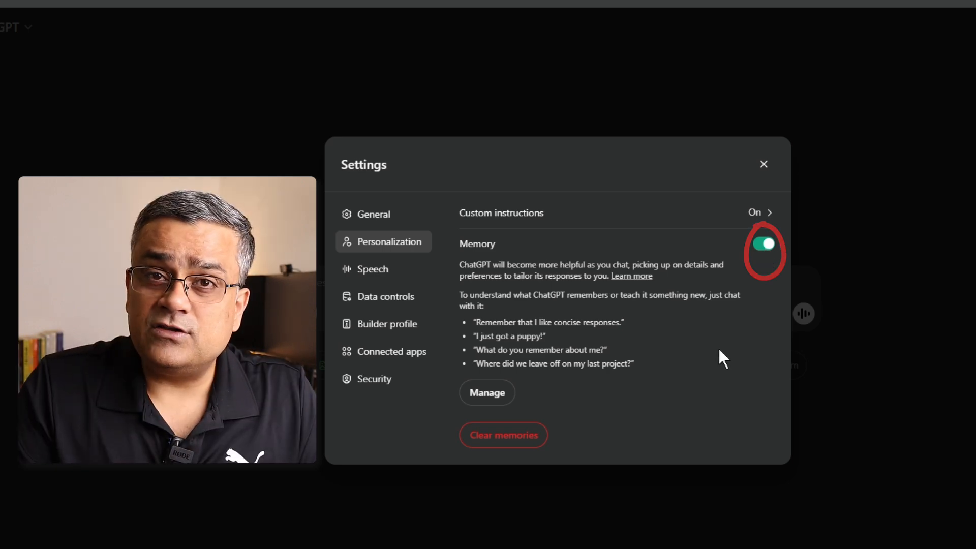
click(487, 391)
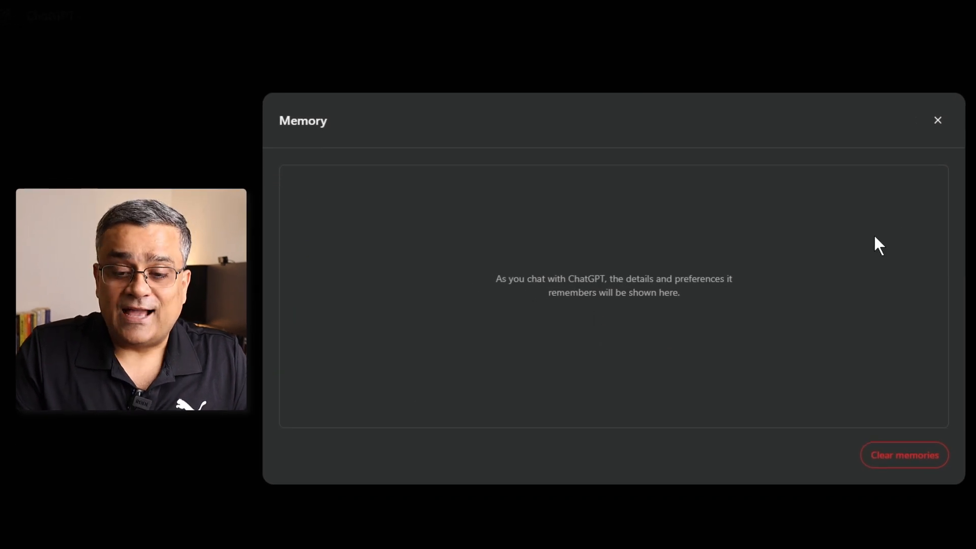
mouse_move(934, 164)
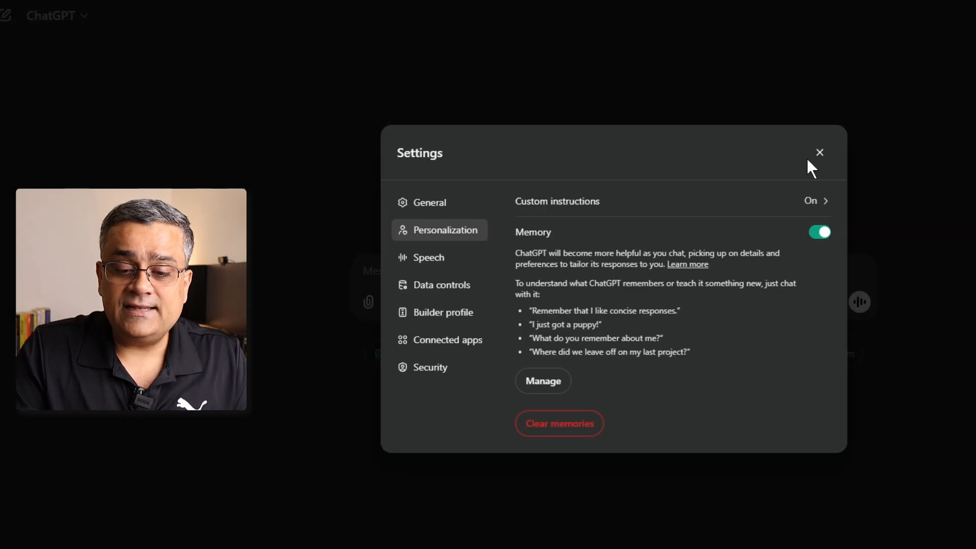
Step: Send an instruction to give a polished revision whenever :revise: is typed
click(819, 153)
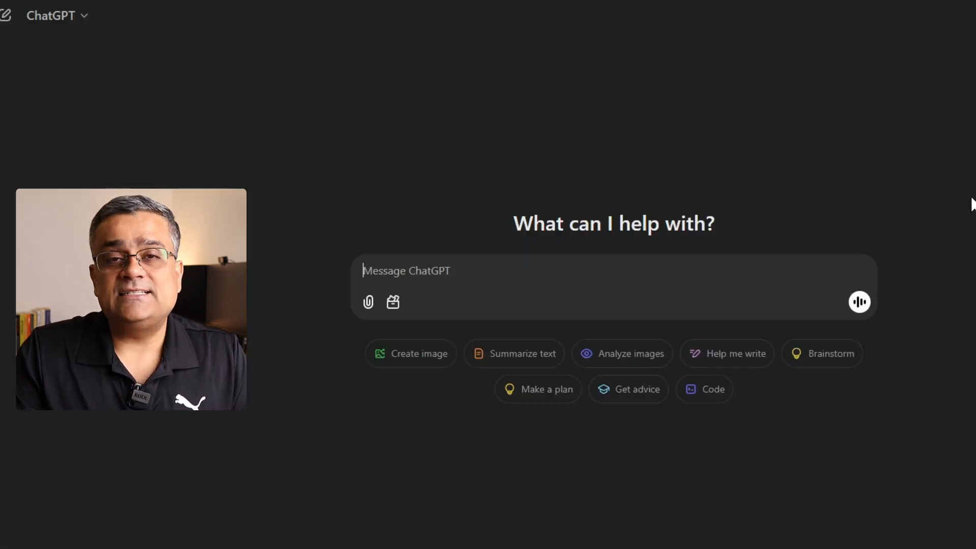
text(Going forward, whenever I type :revise:, please provide a revised and polished version of the text in simple English with a human-like tone.)
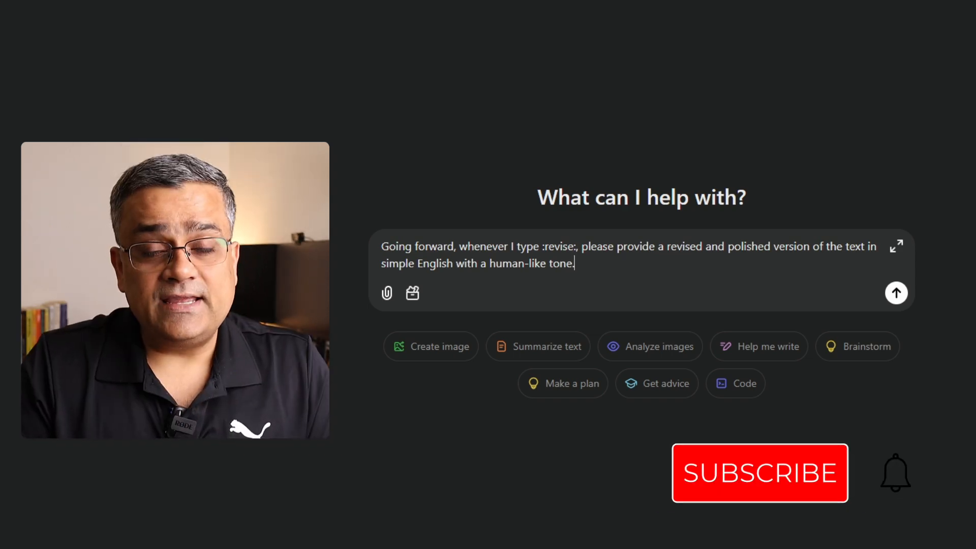
click(896, 292)
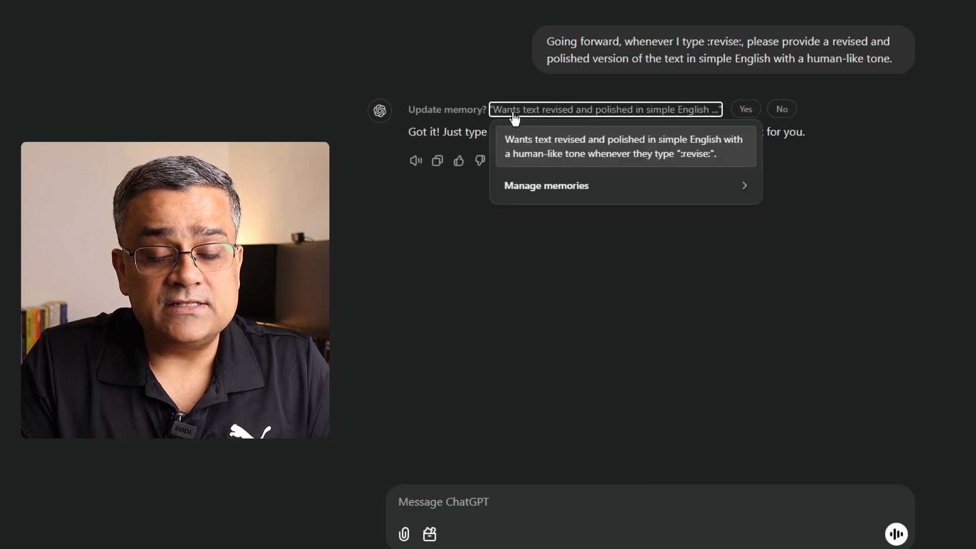
Step: Accept saving the :revise: instruction to memory and view the memory list
click(745, 109)
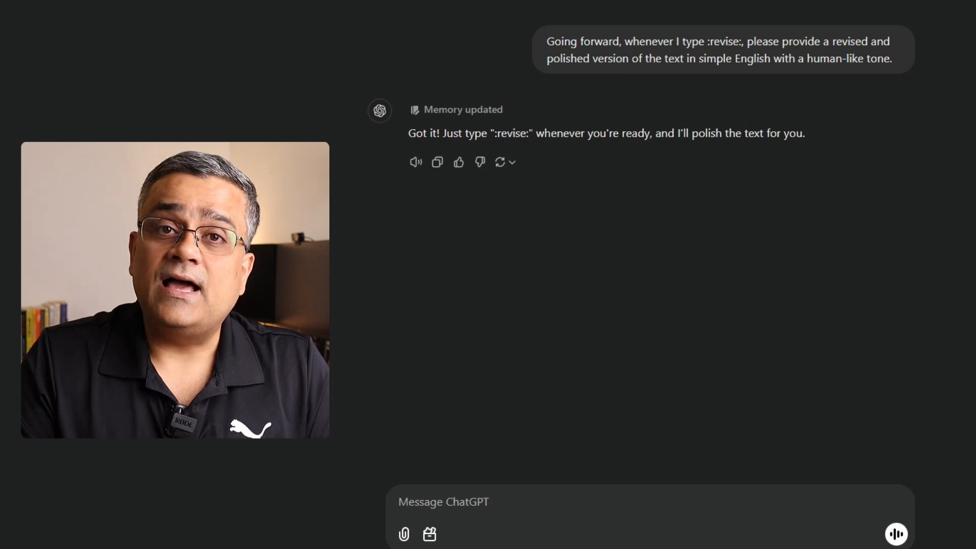
click(463, 110)
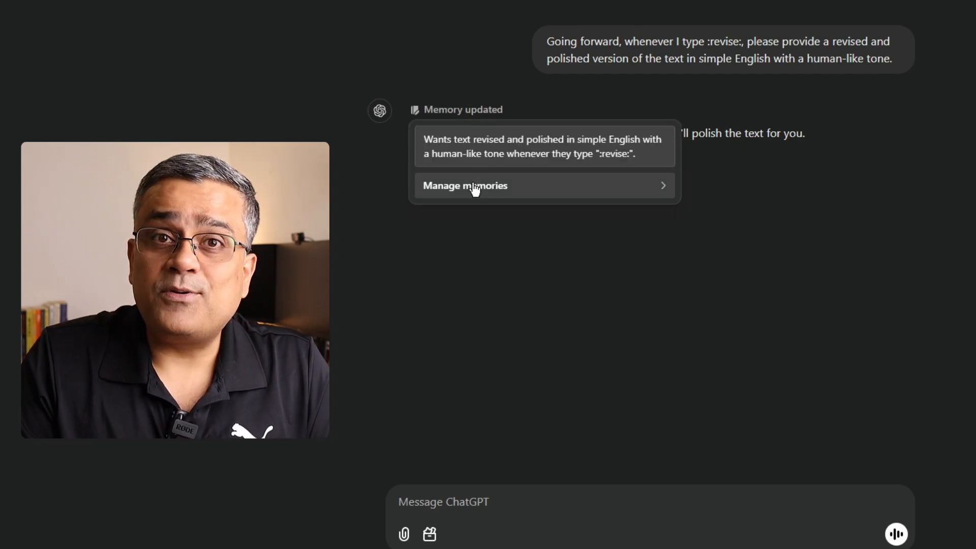
click(464, 186)
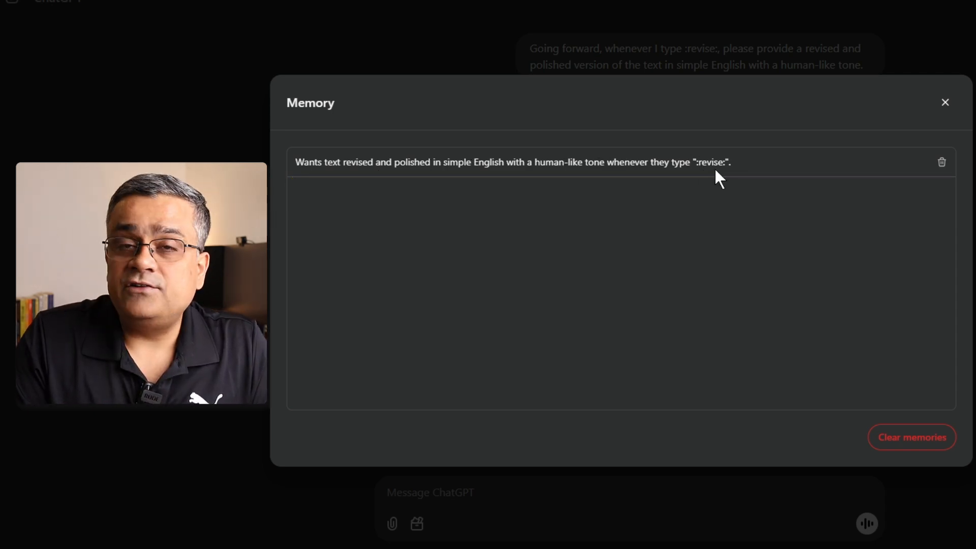
Step: Close the Memory dialog showing the :revise: entry
click(945, 102)
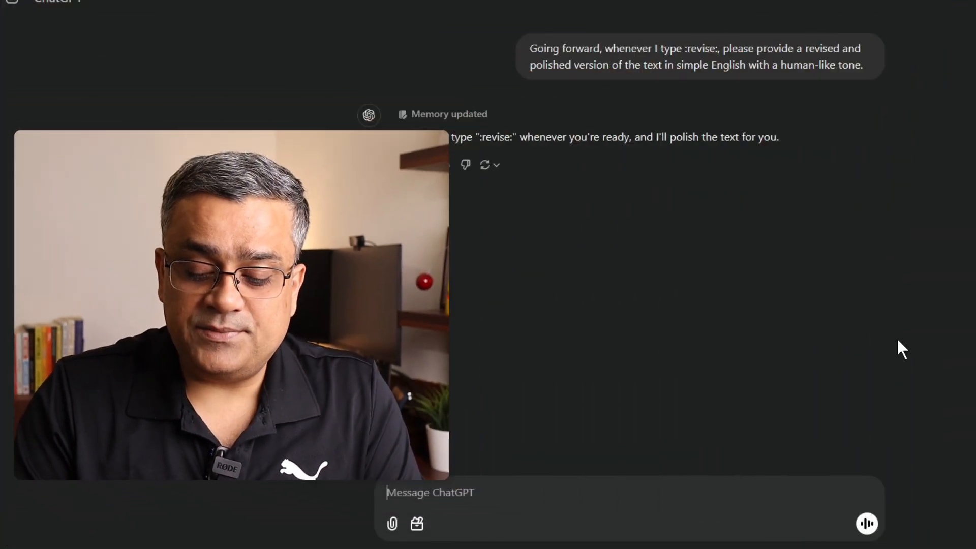
Step: Send the :Grammar: instruction for grammar and spelling fixes that keep the original style
text(:revis)
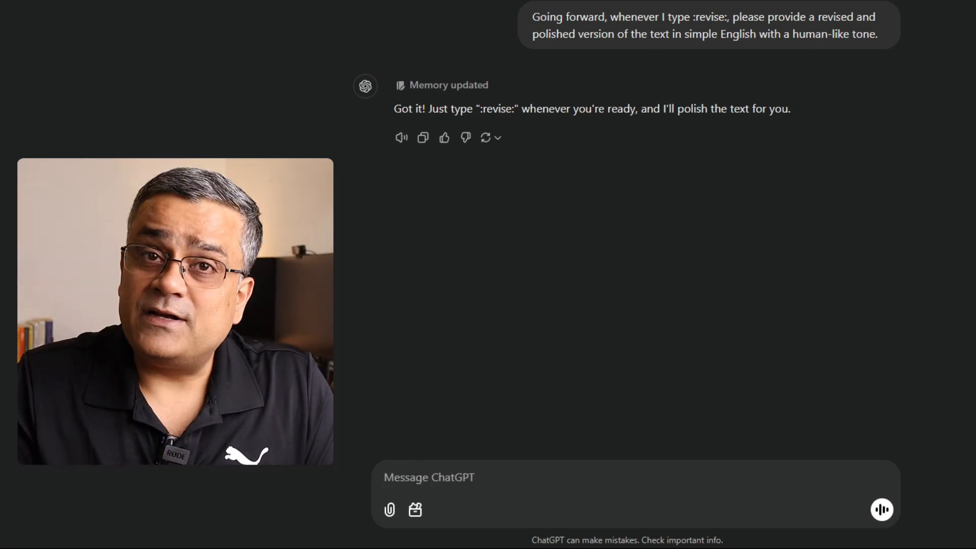
text(Going forward, whenever I type :Grammar:, please provide a grammatically corrected version of the given text. Also, check for any spelling mistakes and correct them. Ensure that the original structure and style of my text remain intact.)
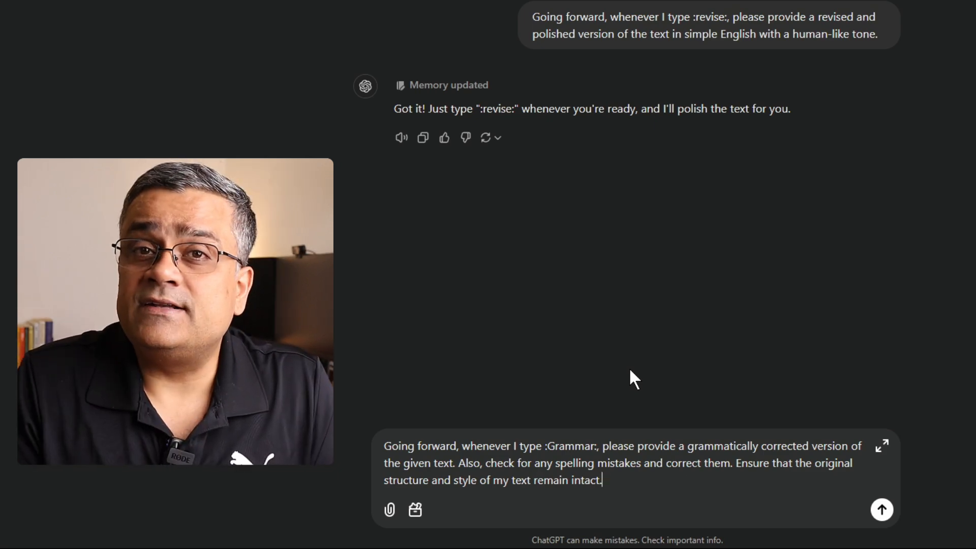
click(882, 509)
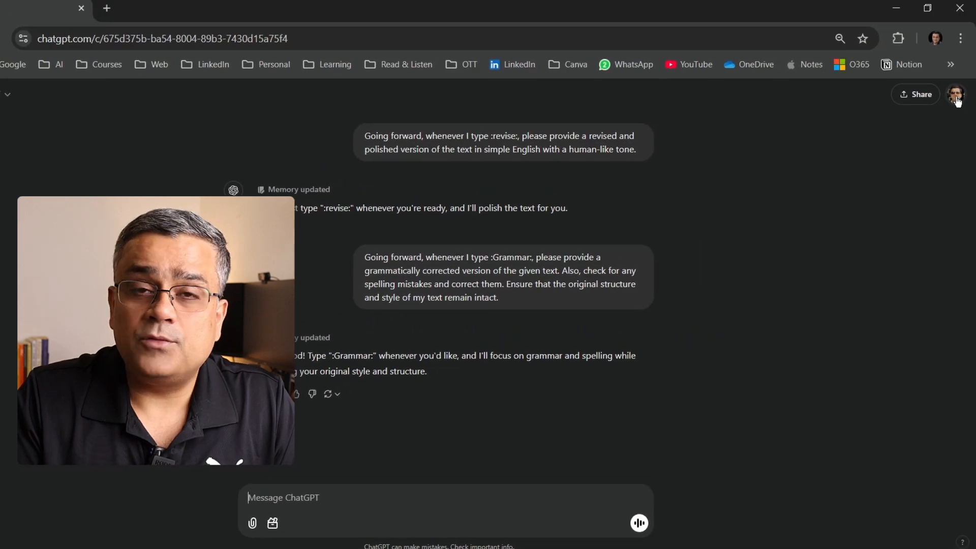
Step: Open Customize ChatGPT from the avatar menu
click(955, 97)
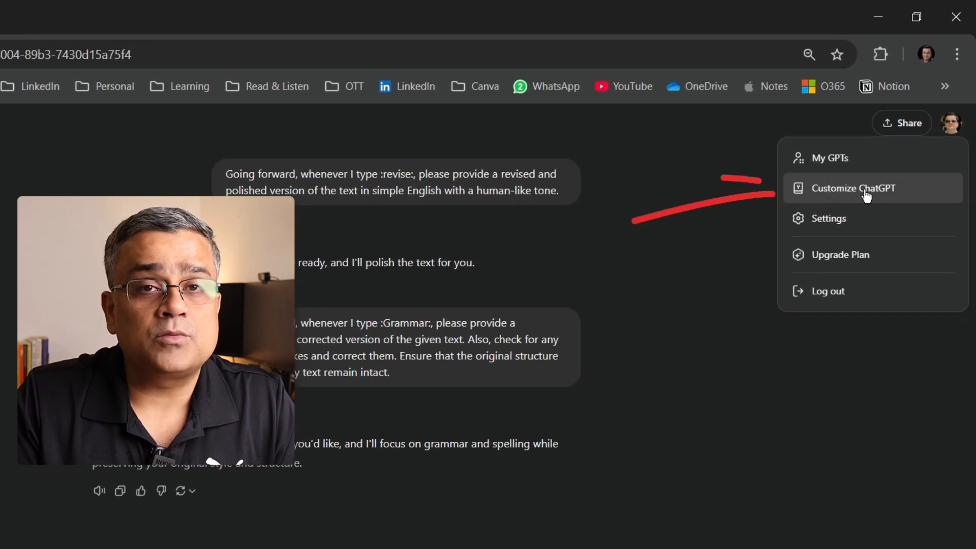
click(854, 188)
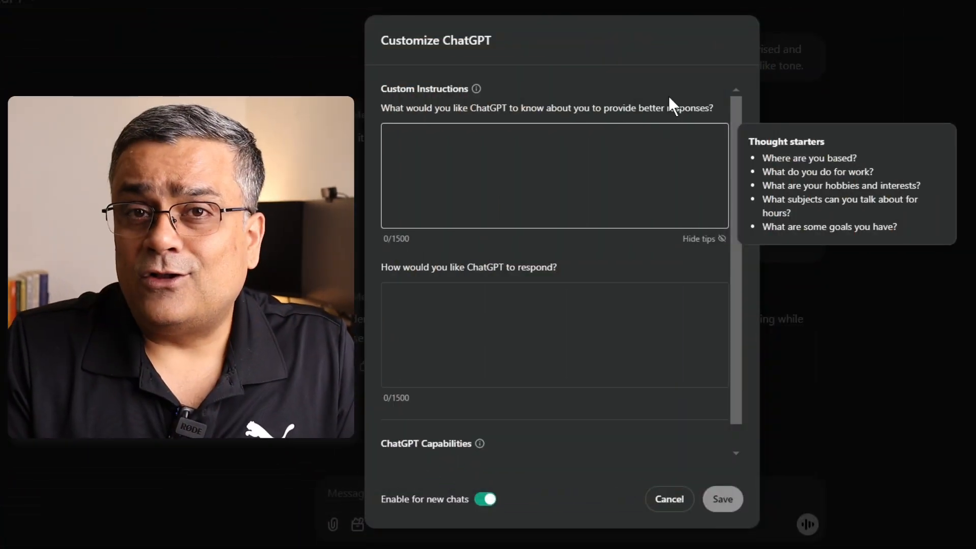
mouse_move(692, 132)
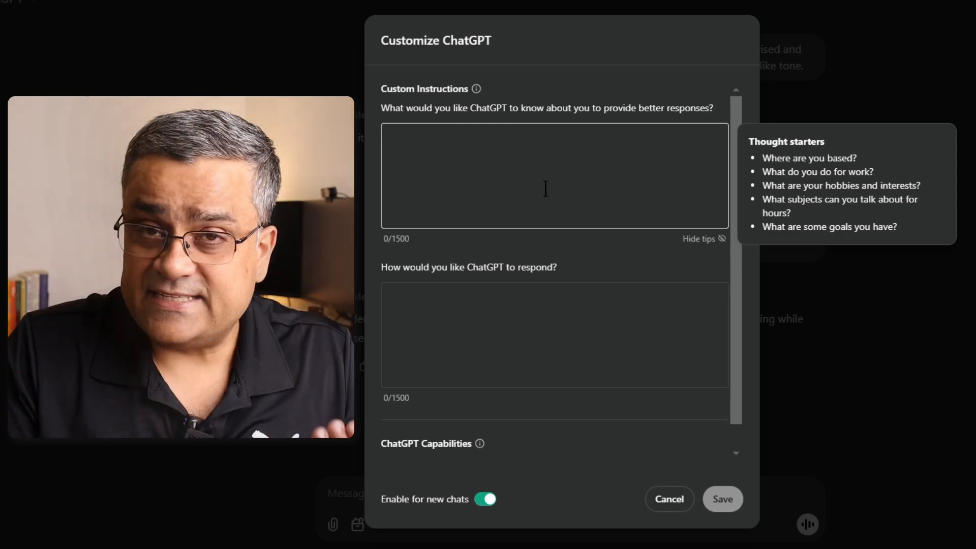
Step: Activate the response-style field and scroll to the capabilities section
click(392, 142)
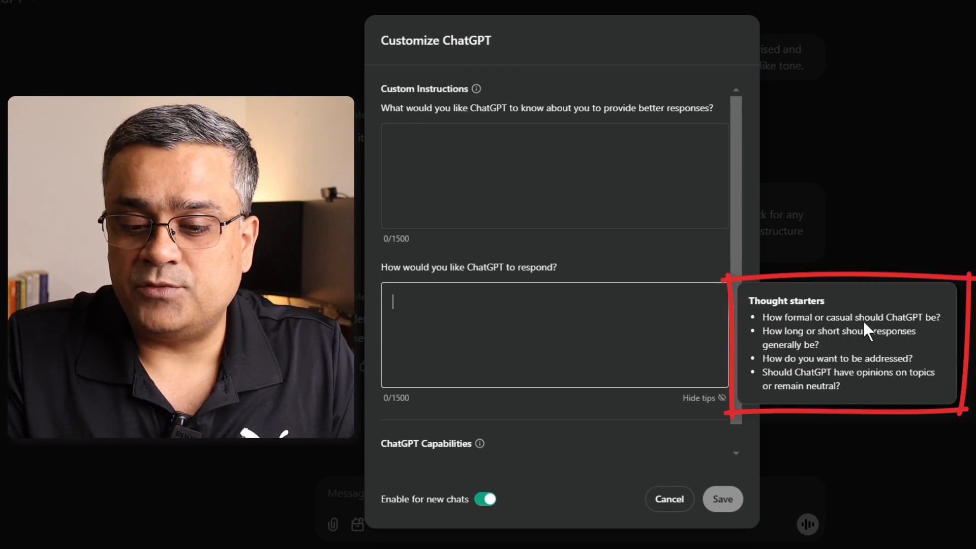
mouse_move(856, 352)
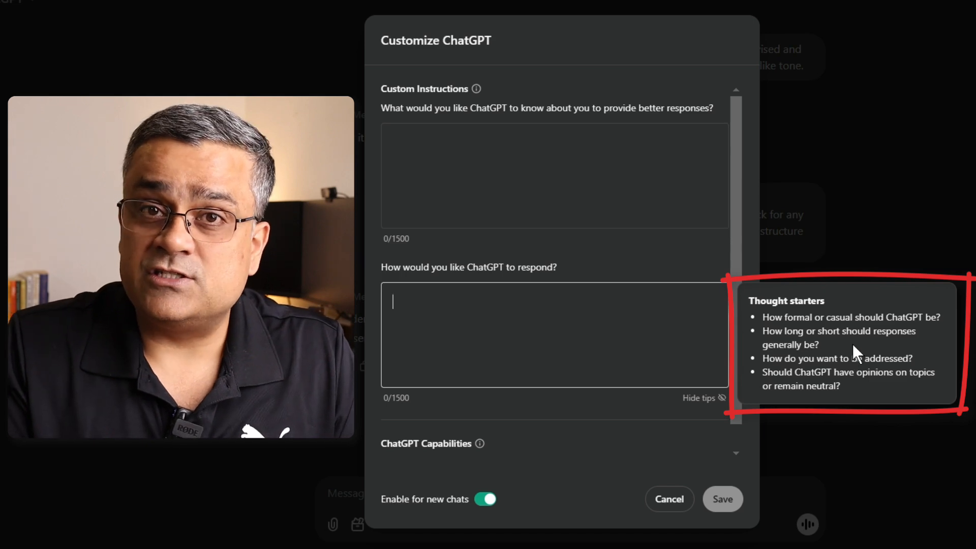
mouse_move(818, 340)
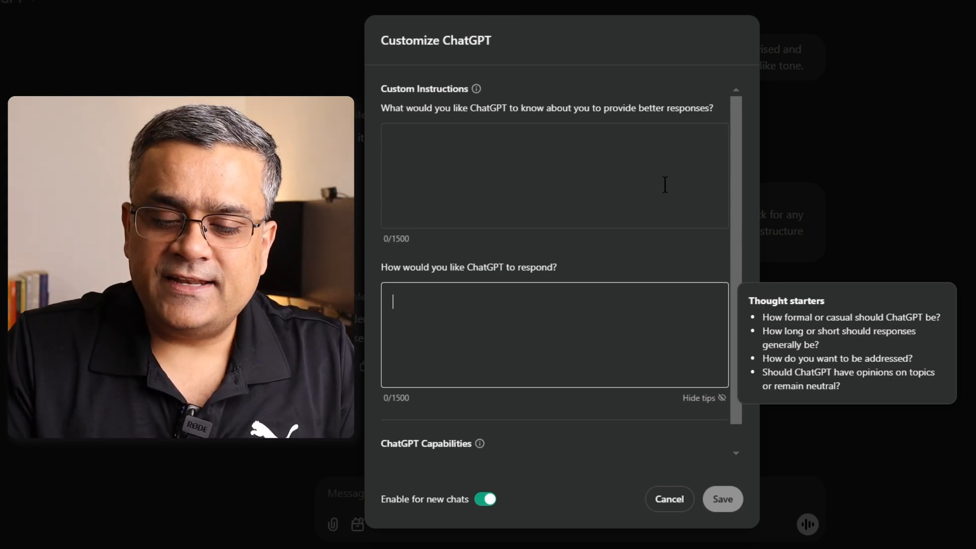
scroll(down, 3)
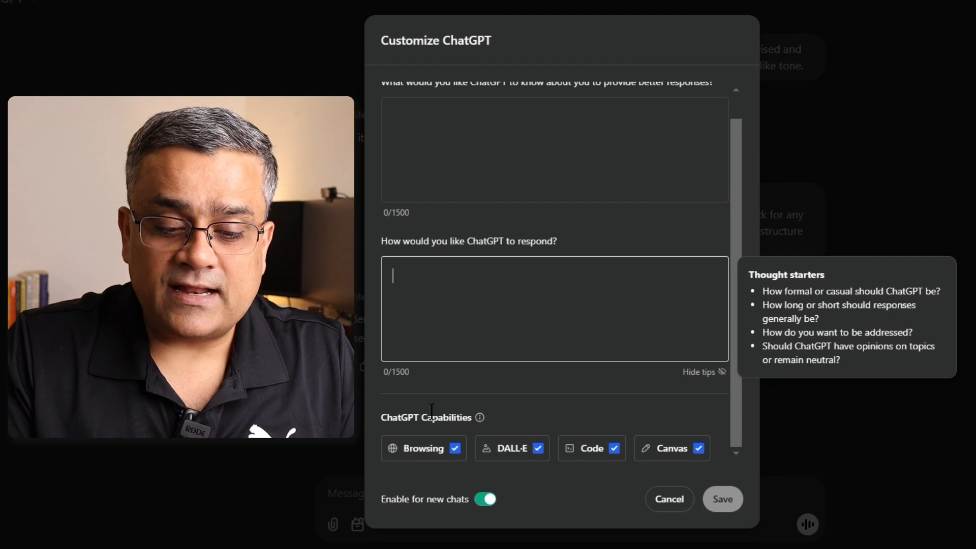
mouse_move(424, 448)
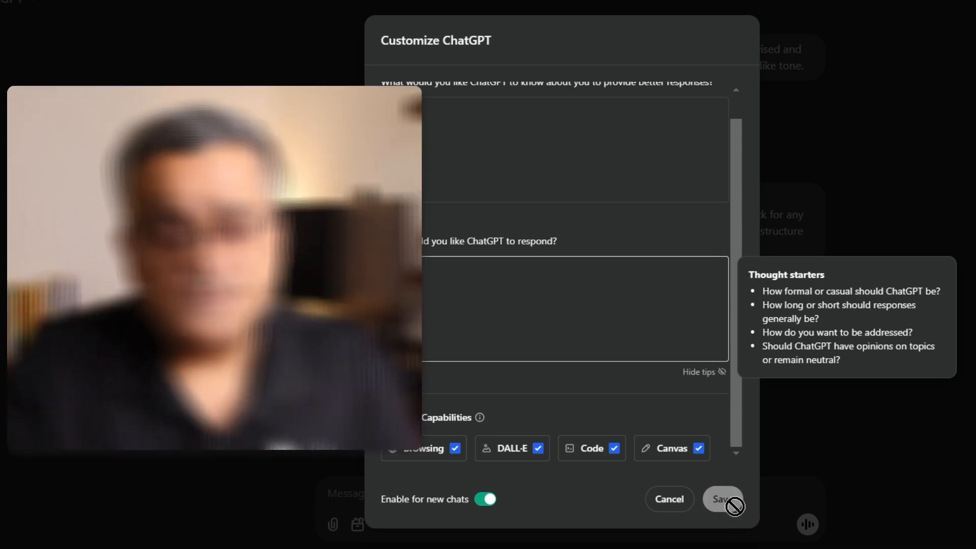
Step: Cancel the Customize ChatGPT dialog without saving changes
click(720, 499)
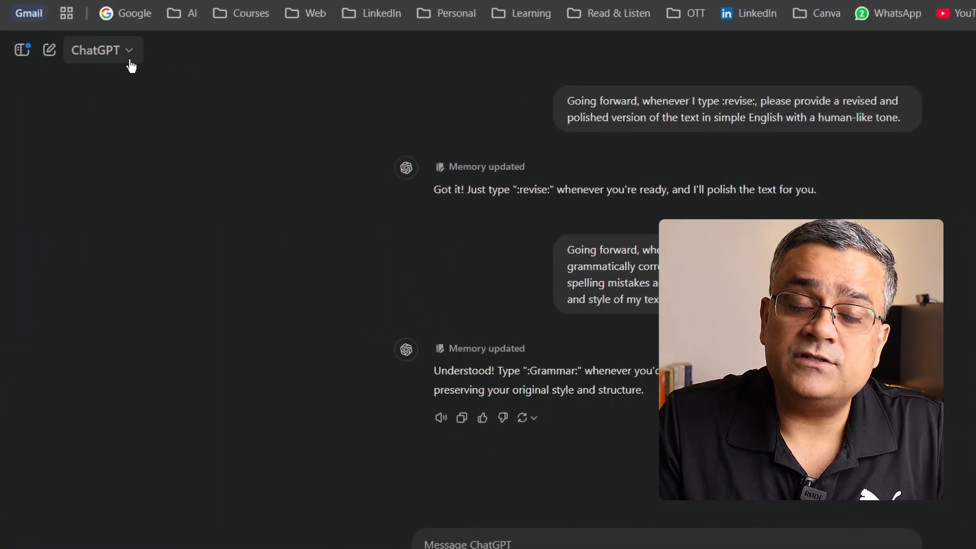
Step: Turn on Temporary chat from the model dropdown
click(97, 50)
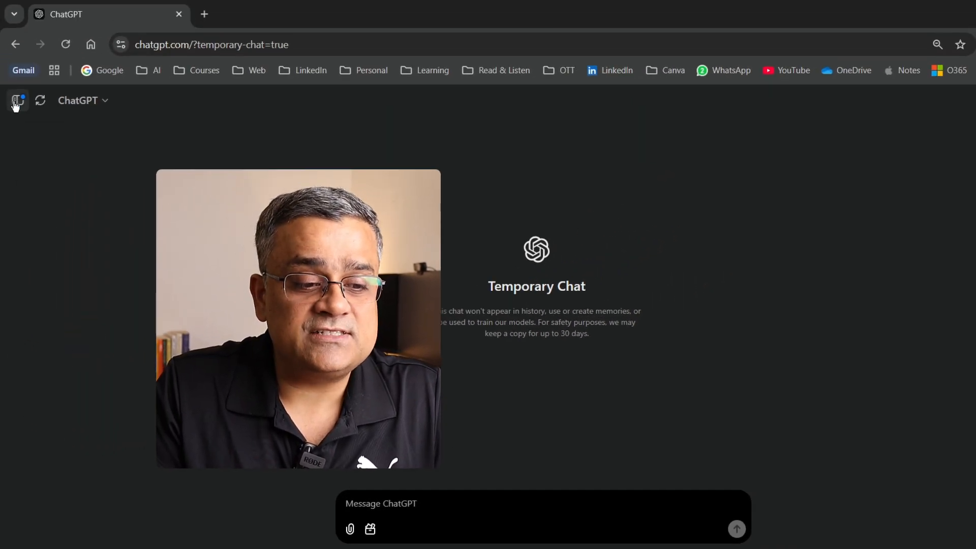
mouse_move(17, 101)
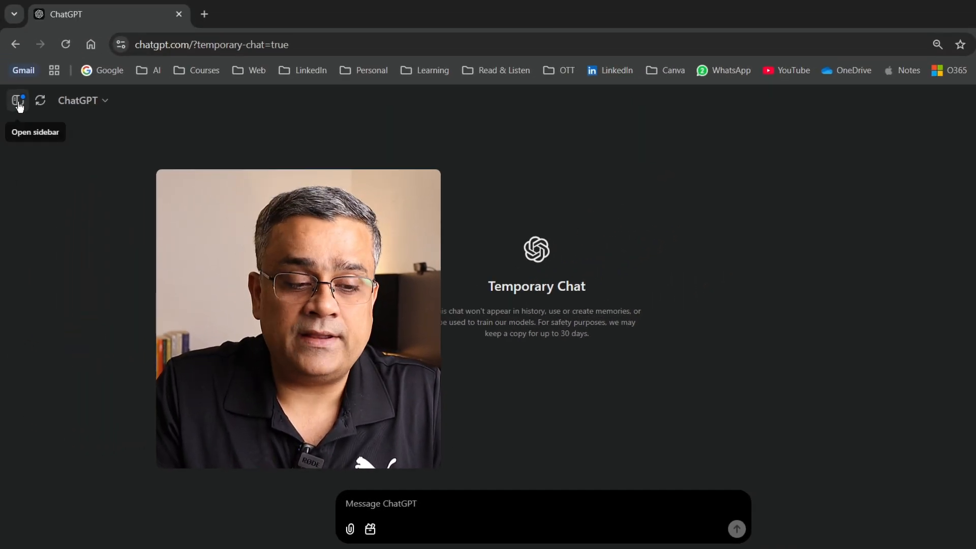
Step: Turn off Temporary chat to return to a regular new-chat page
click(18, 100)
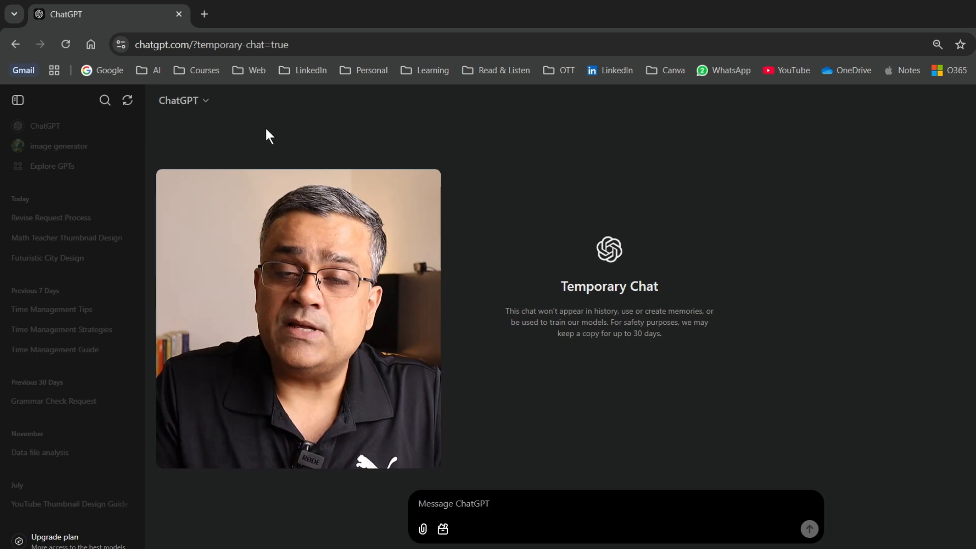
mouse_move(292, 156)
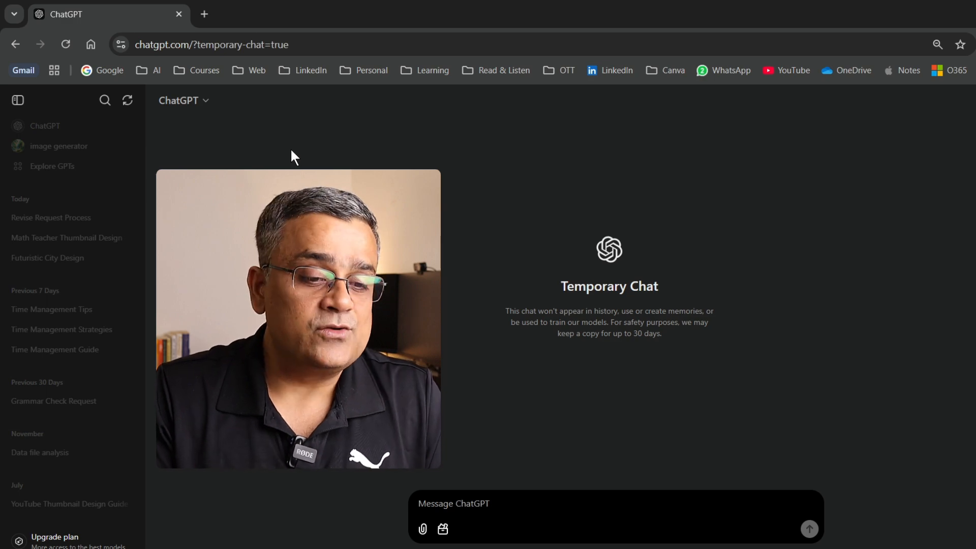
click(128, 100)
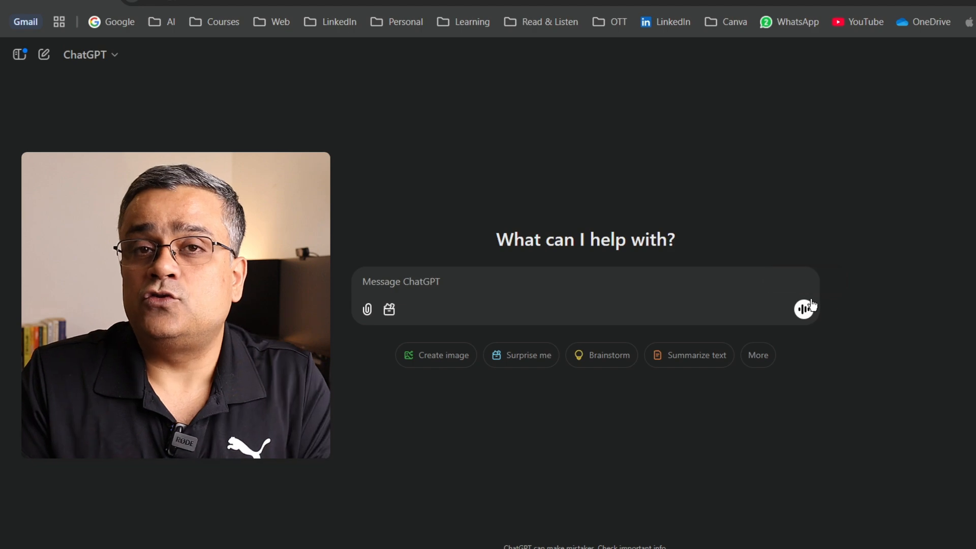
mouse_move(804, 309)
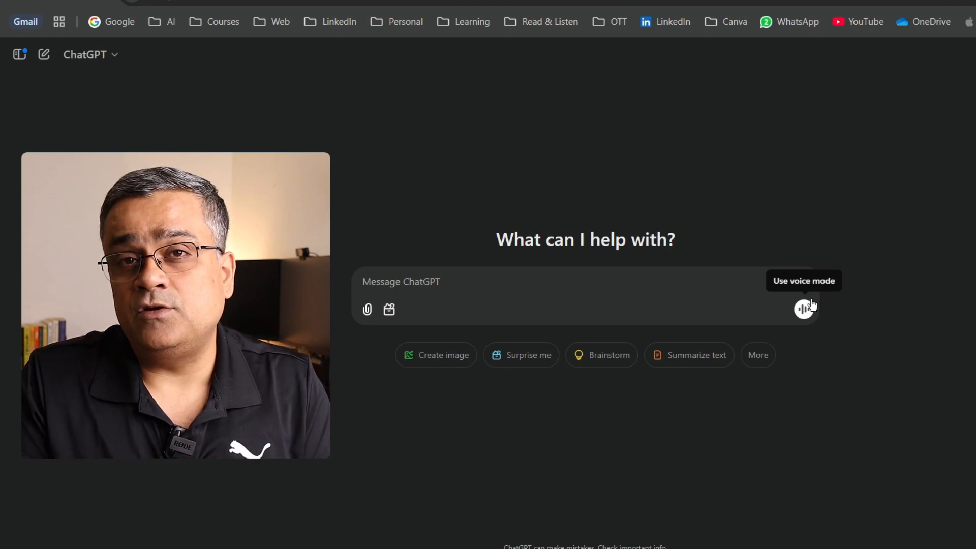
mouse_move(817, 263)
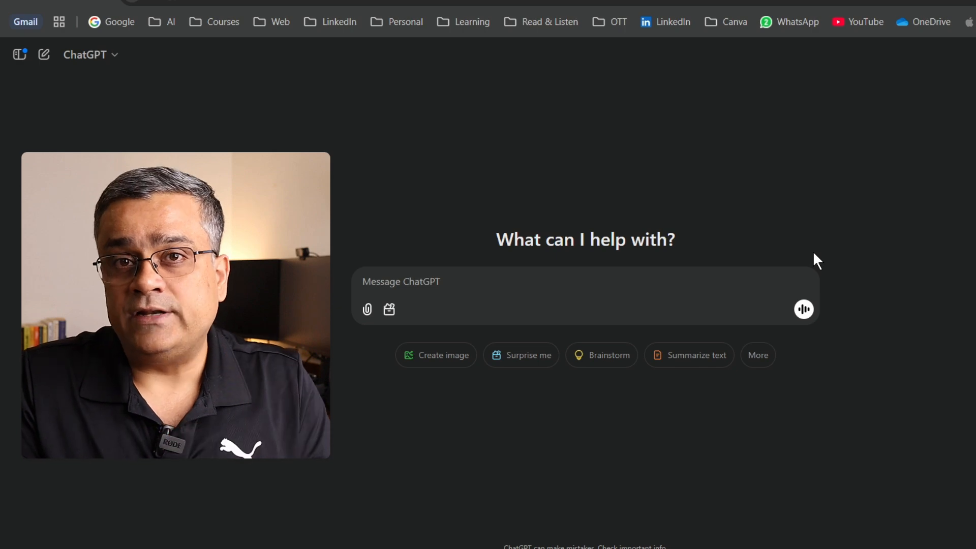
mouse_move(804, 310)
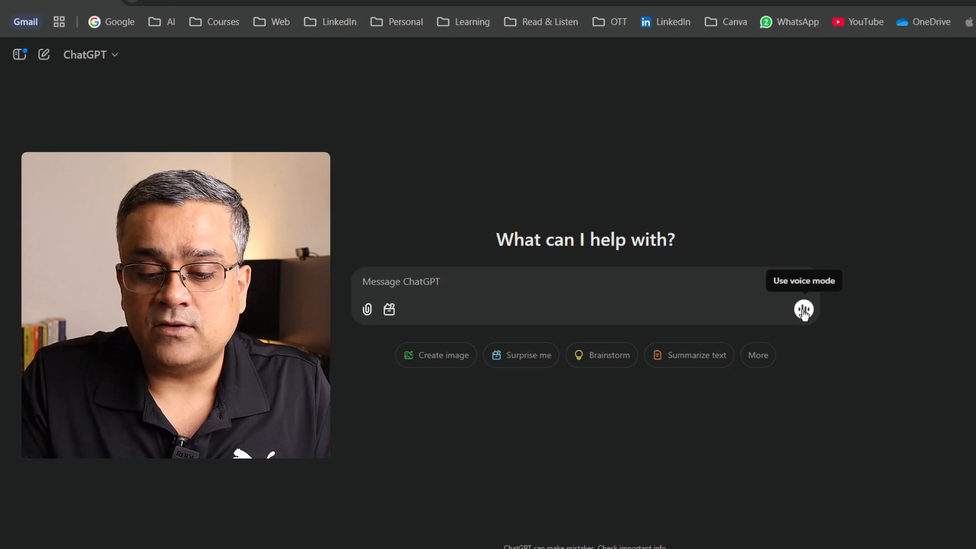
Step: Start voice mode, unmute, ask two questions about advanced voice mode, then end
click(804, 309)
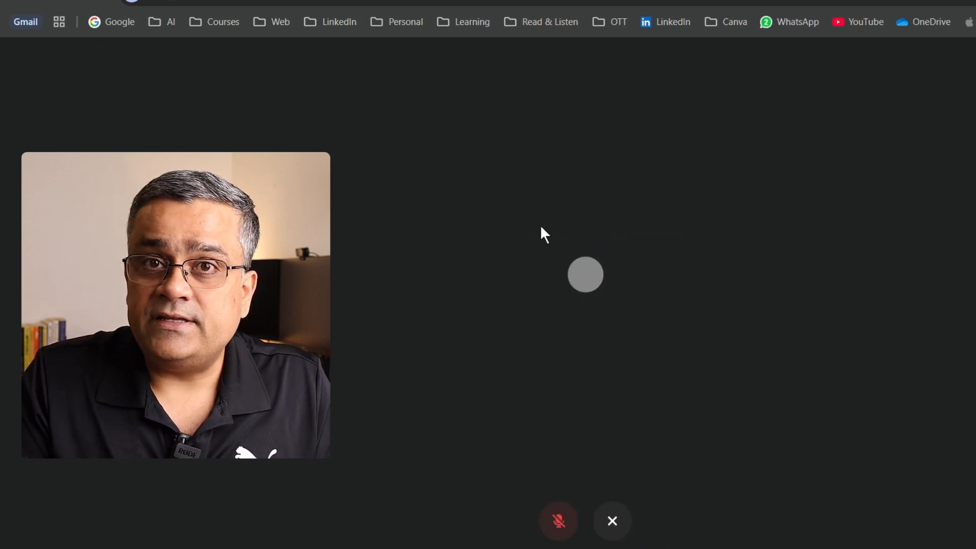
click(558, 520)
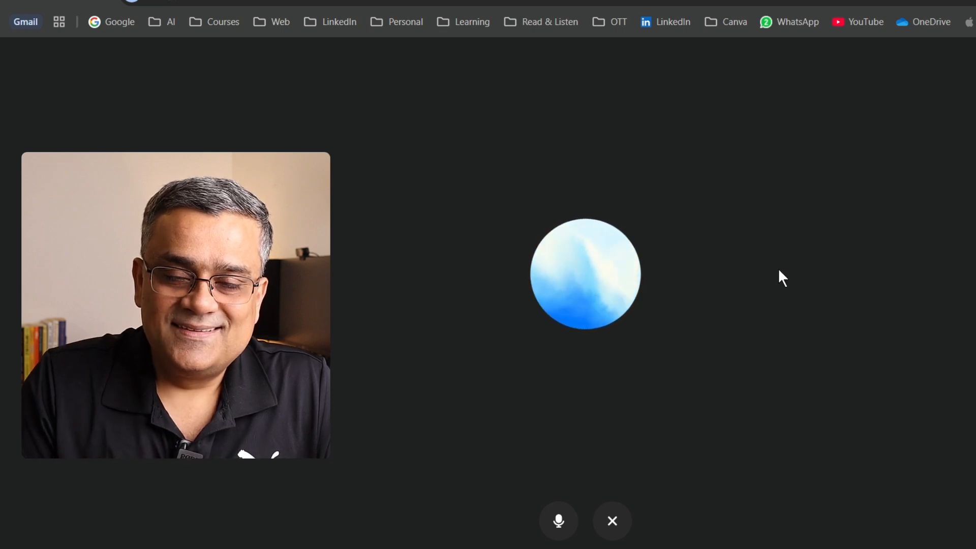
mouse_move(612, 521)
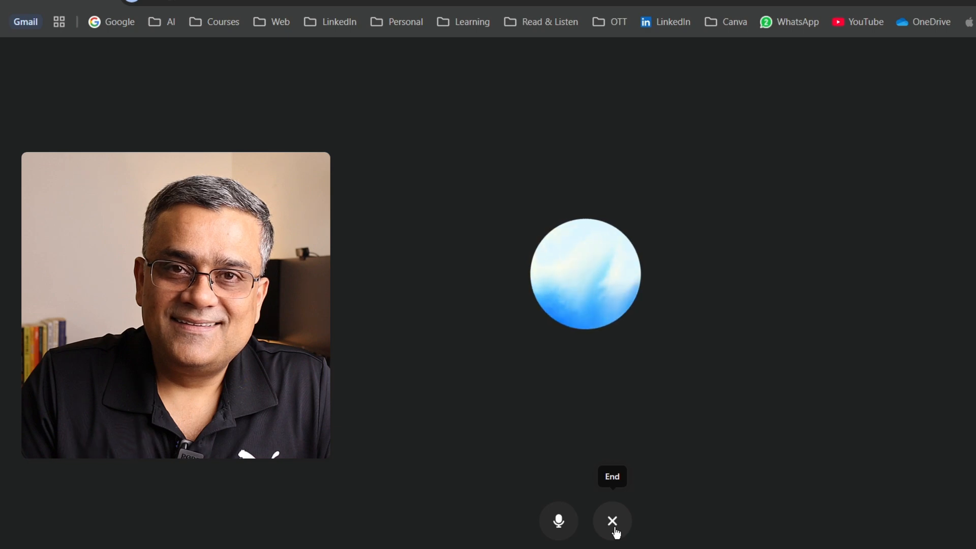
click(558, 521)
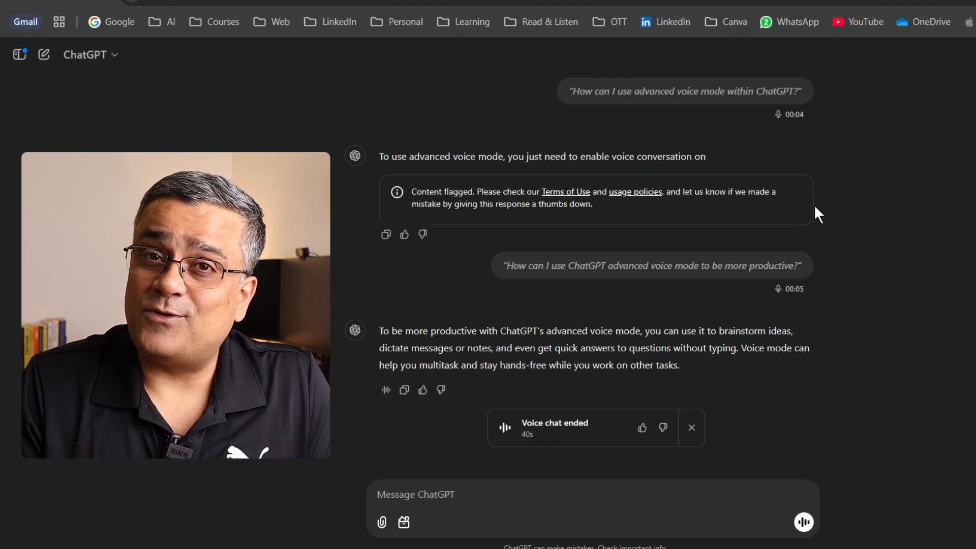
Step: Scroll through the finished voice chat transcript and open the profile avatar menu
scroll(down, 3)
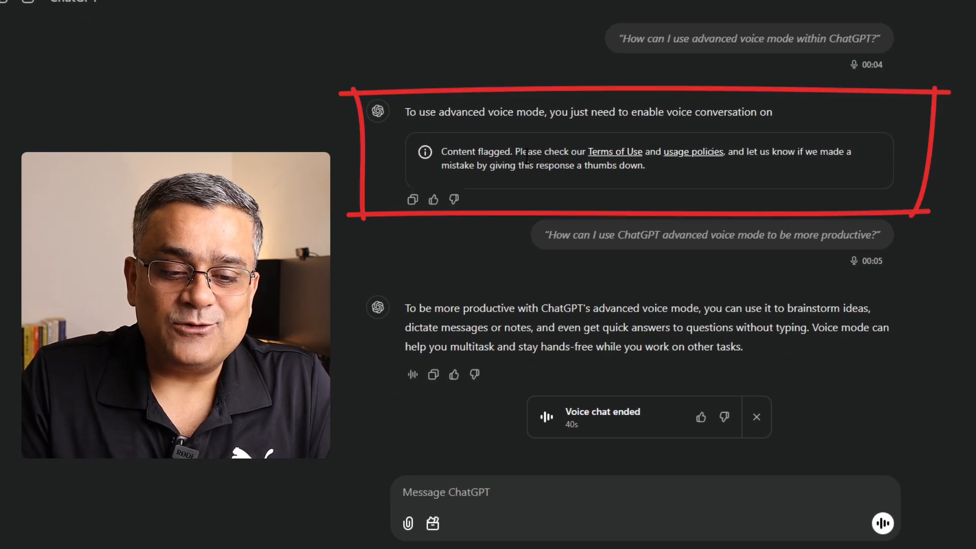
mouse_move(616, 137)
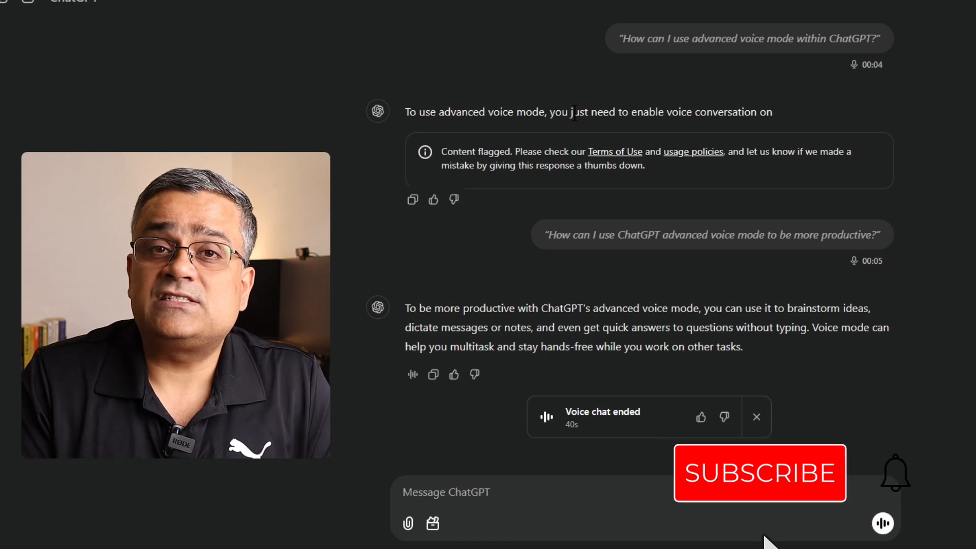
click(758, 473)
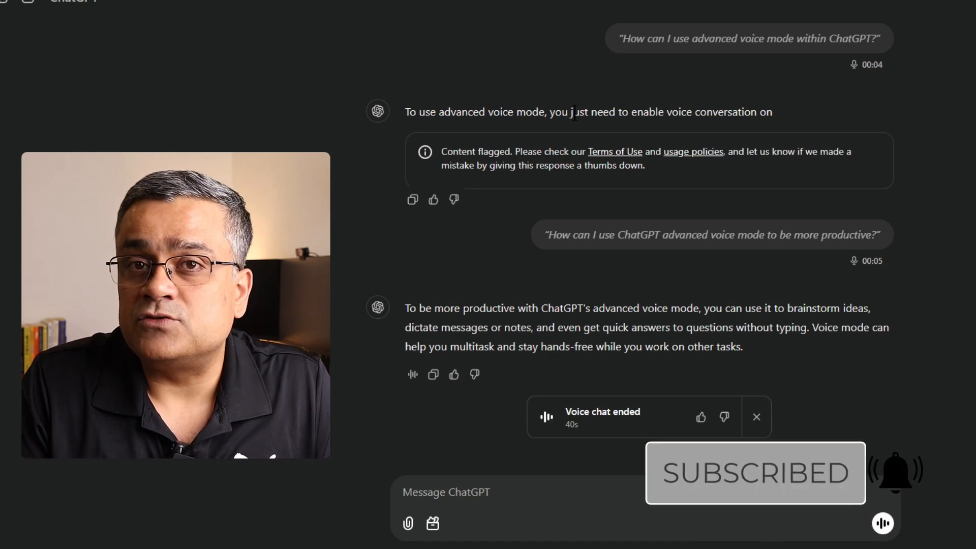
click(943, 100)
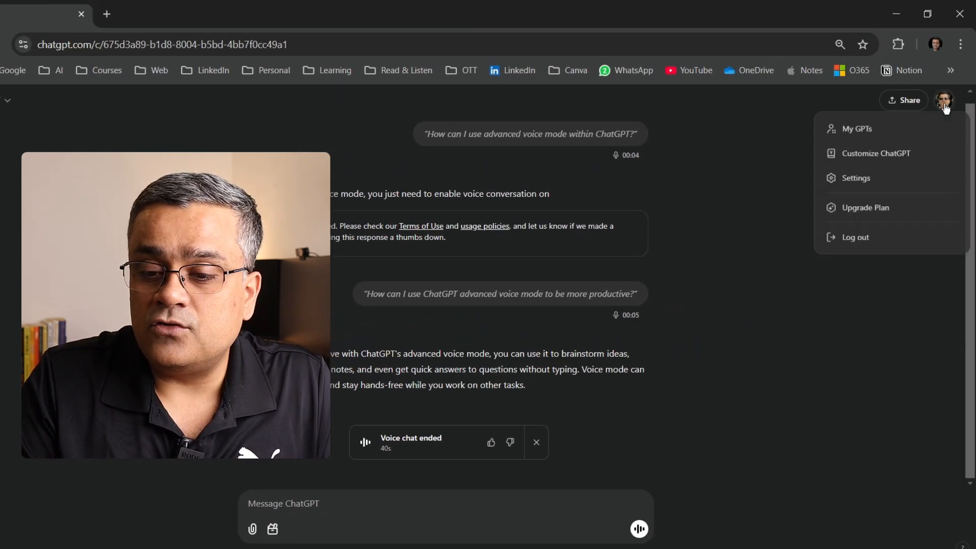
Step: Log out, then log back in with a new Google account
click(855, 238)
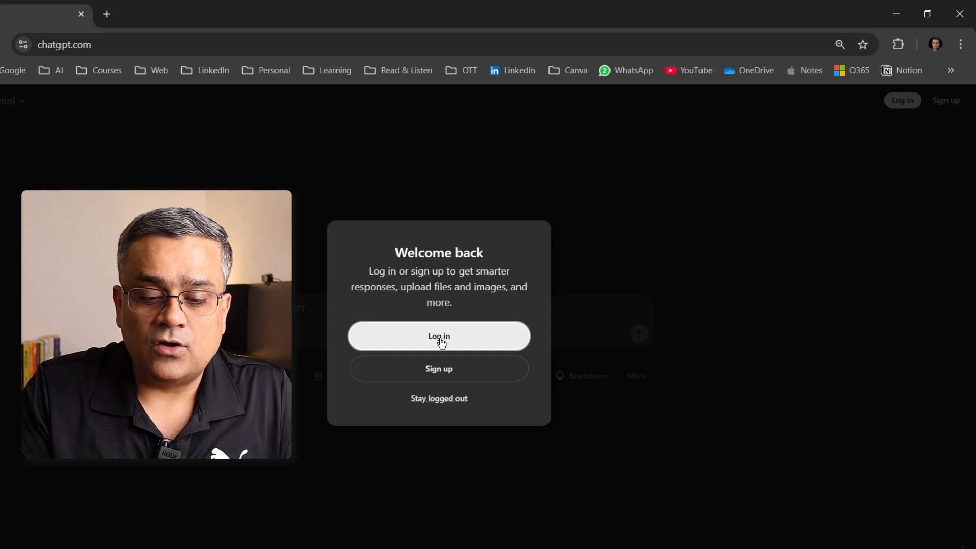
click(438, 336)
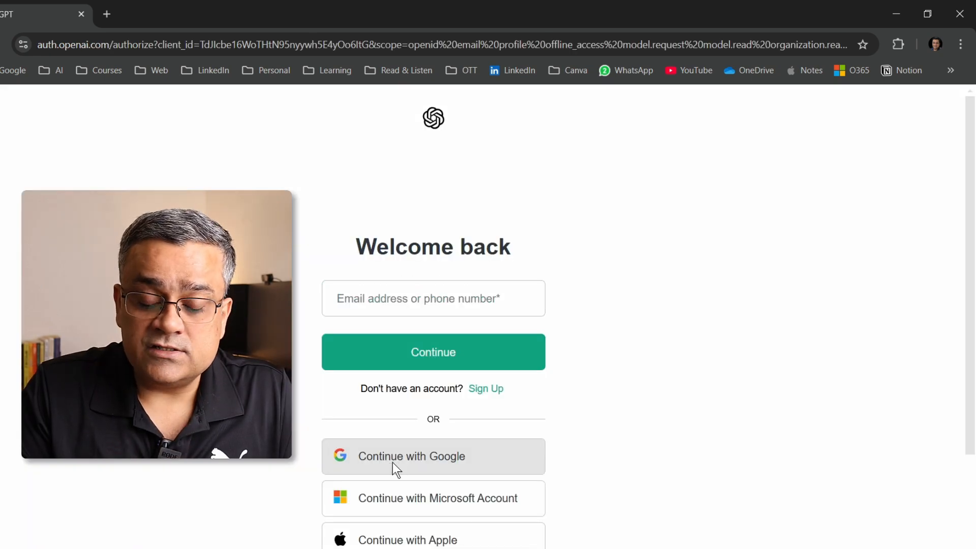
click(410, 456)
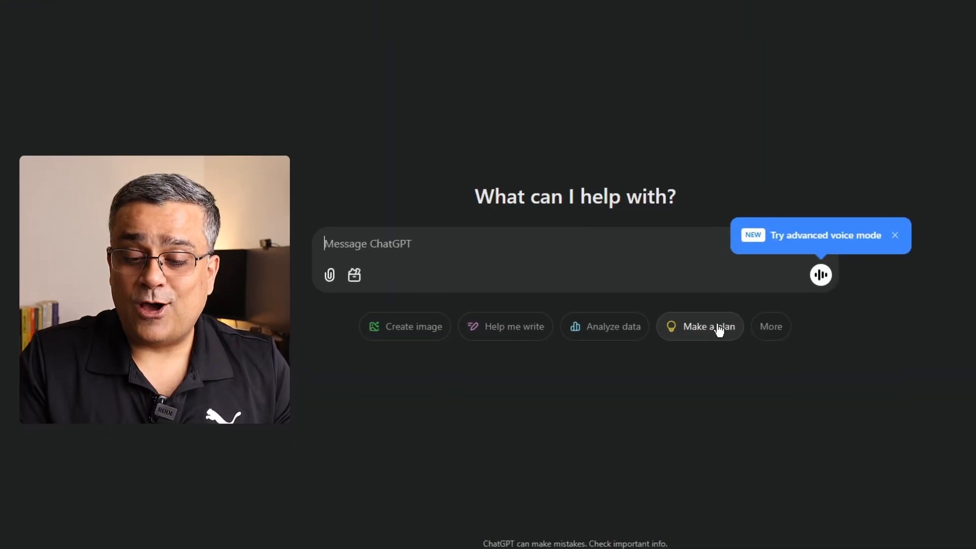
mouse_move(879, 311)
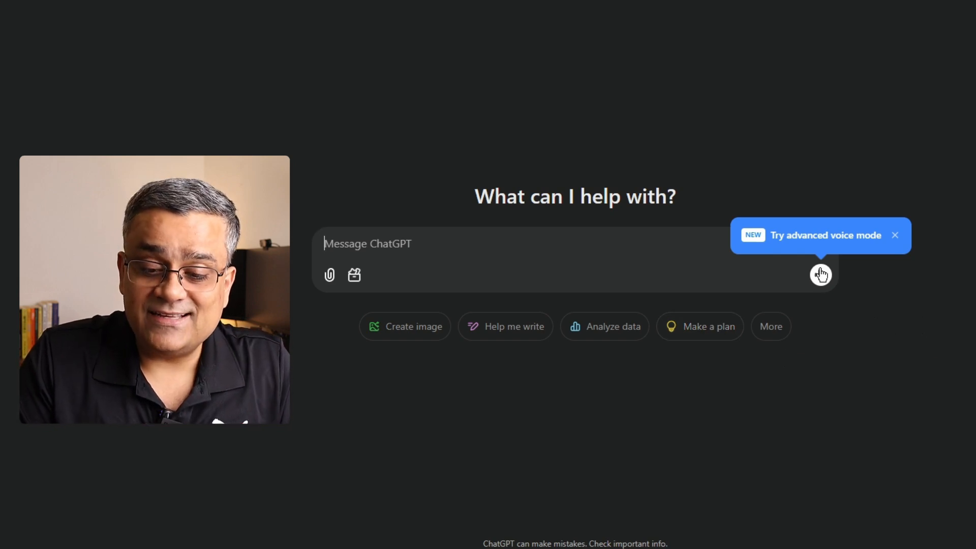
Step: Start advanced voice mode from the 'Try advanced voice mode' badge to see its introduction
click(821, 274)
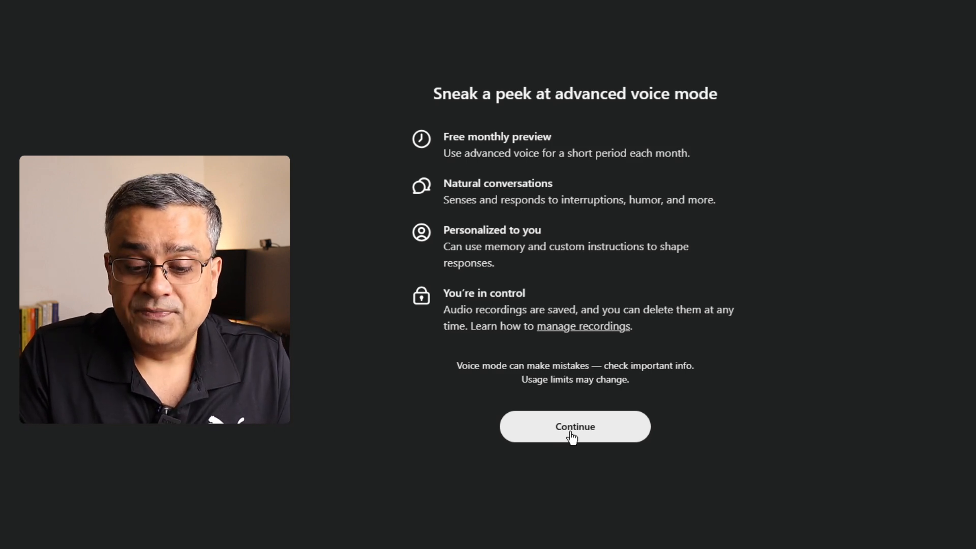
Step: Continue past the introduction, preview the Santa voice, and return to Cove to start chatting
click(573, 427)
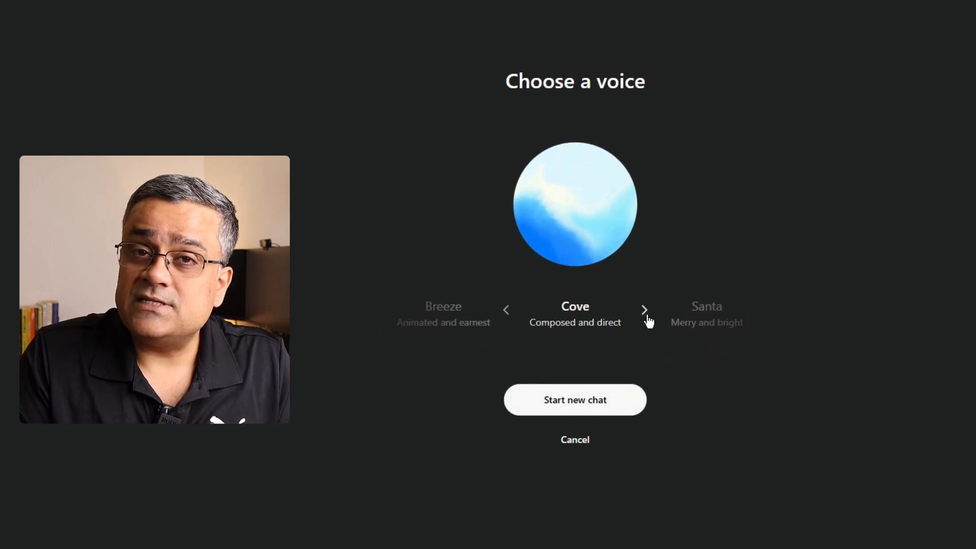
click(644, 309)
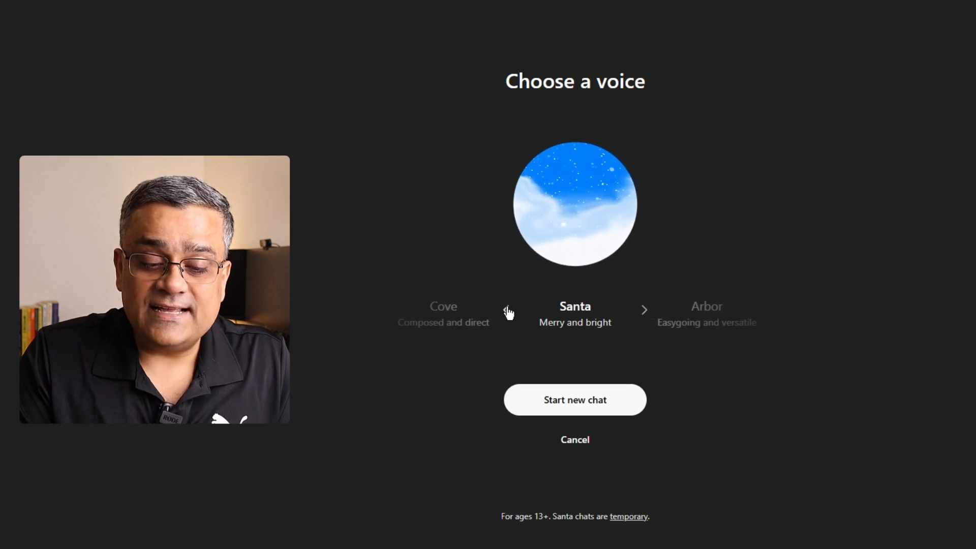
click(574, 399)
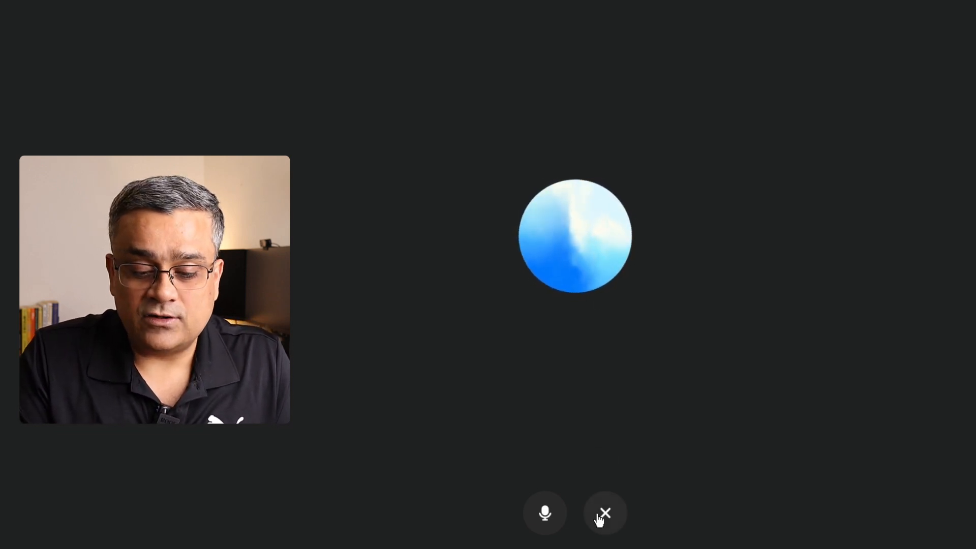
Step: End the voice chat and open the profile avatar menu
click(604, 512)
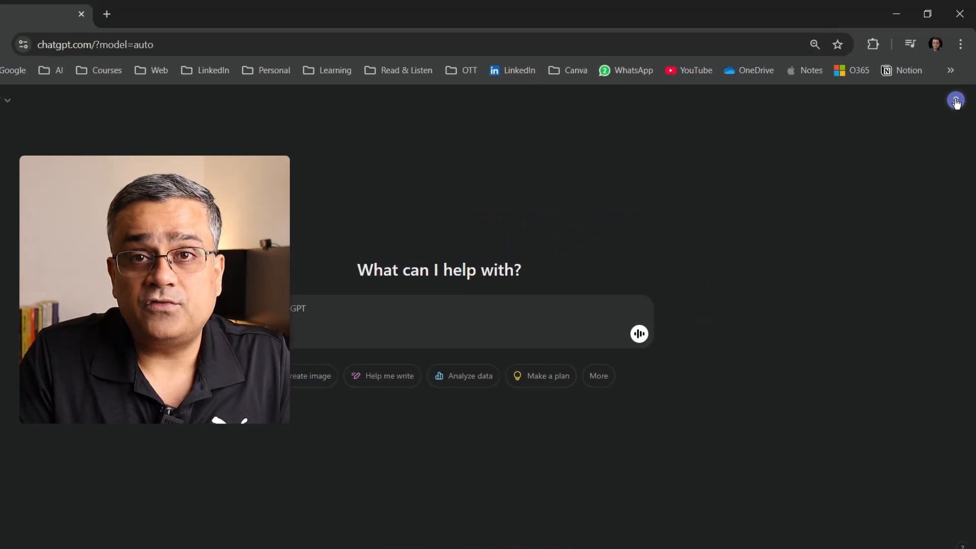
click(955, 100)
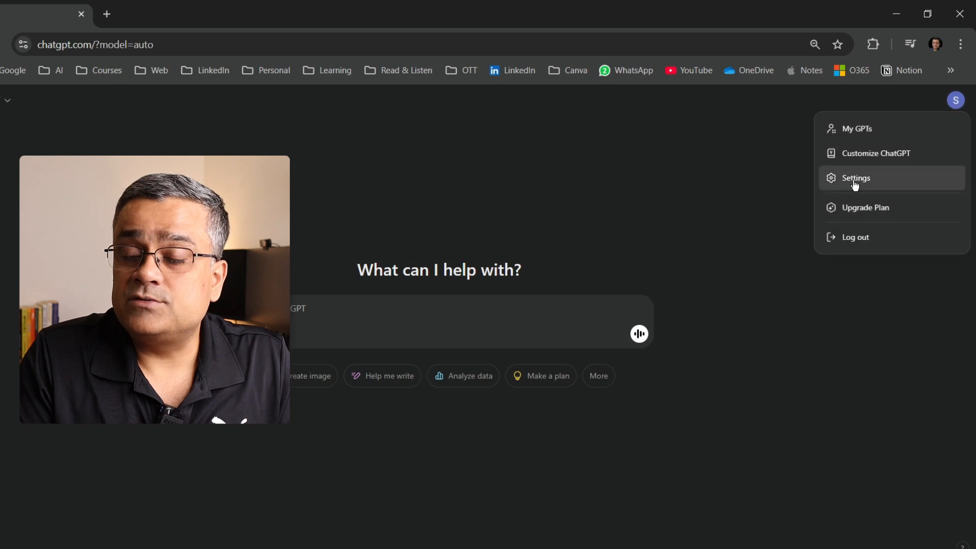
Step: Select Maple in the Speech settings' Voice dropdown, replacing Cove
click(855, 177)
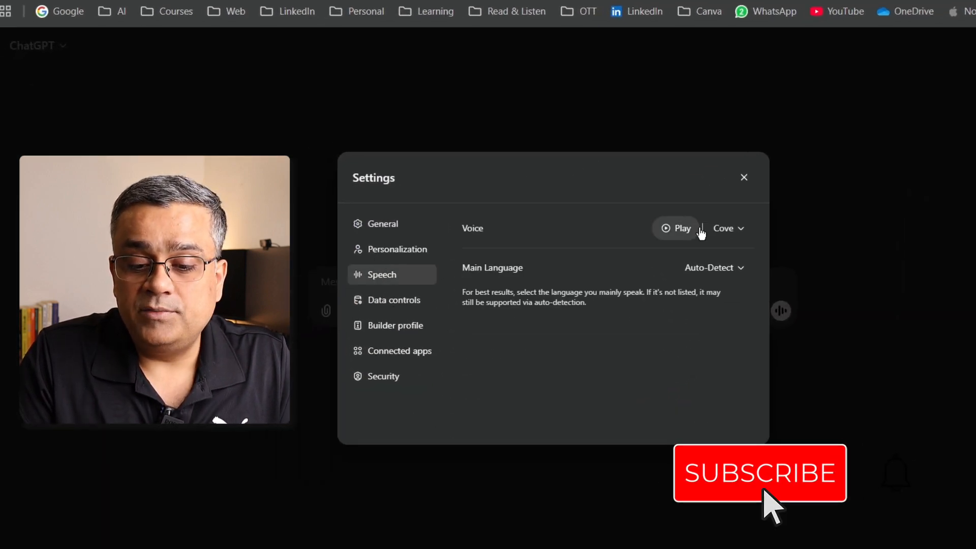
click(728, 228)
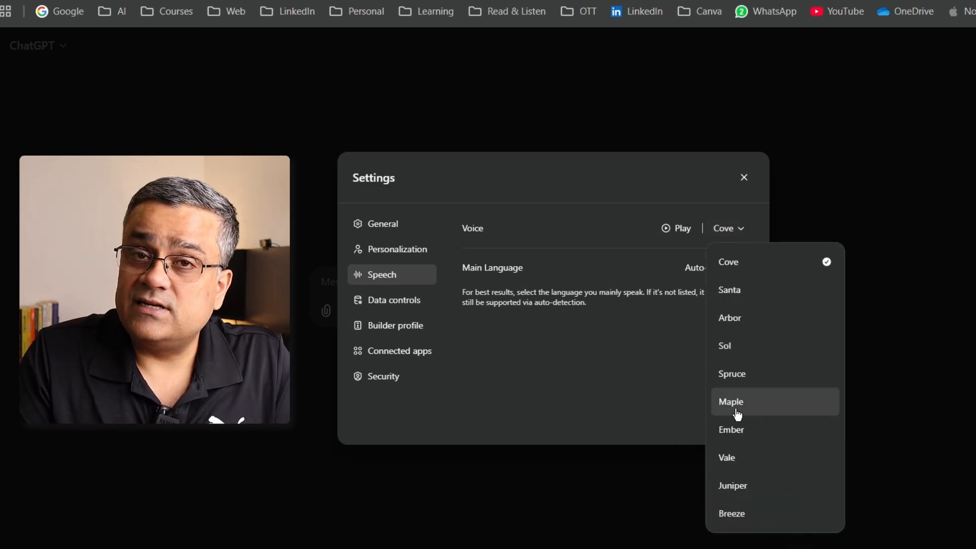
click(731, 401)
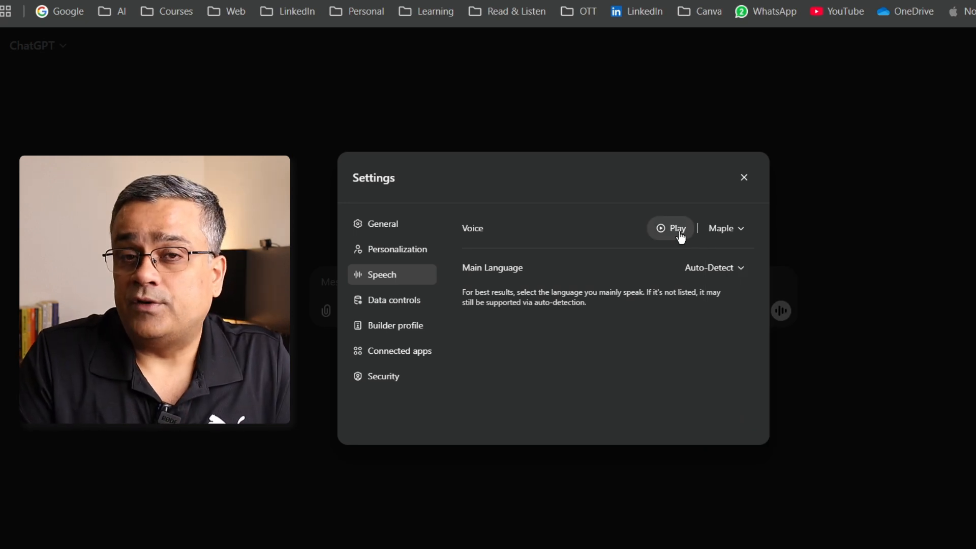
mouse_move(731, 374)
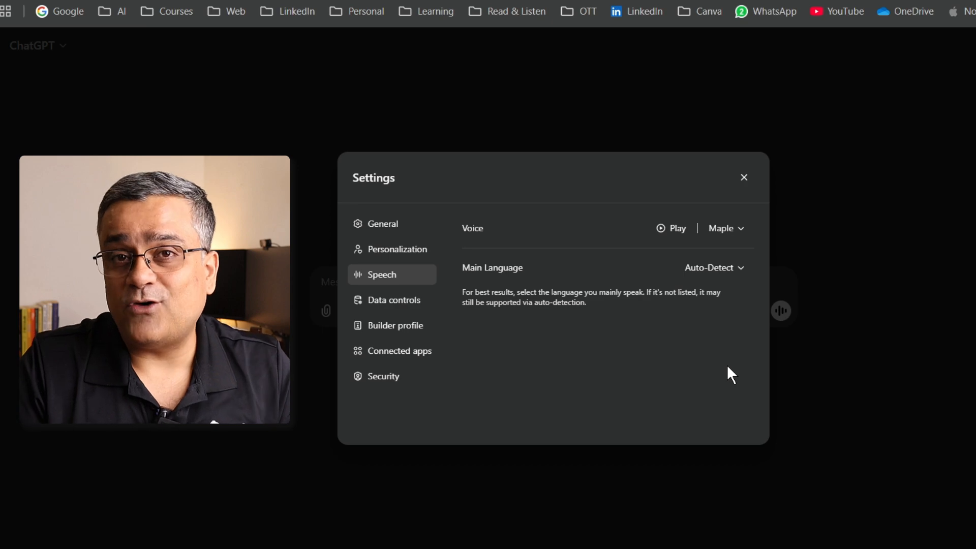